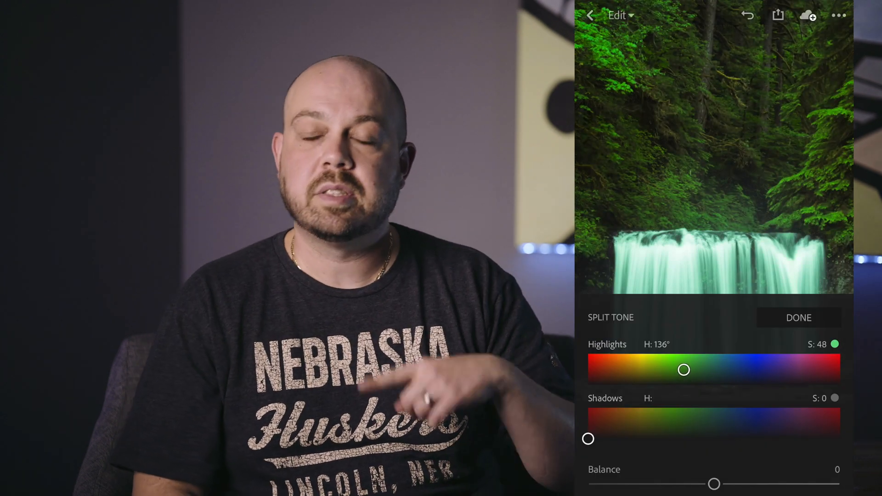
# Tint the waterfall's highlights green (hue 136, saturation 48), leaving shadows untinted
pyautogui.click(799, 318)
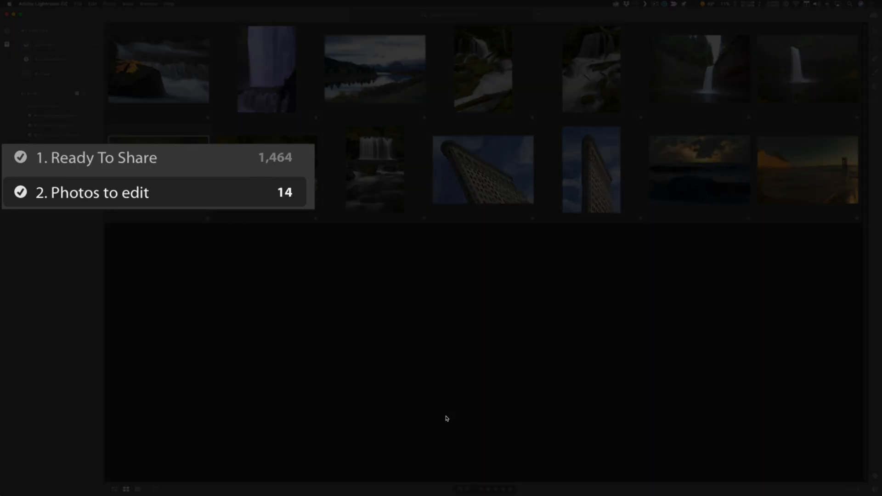
# Show the '2. Photos to edit' album and its 14 synced photos
pyautogui.click(93, 192)
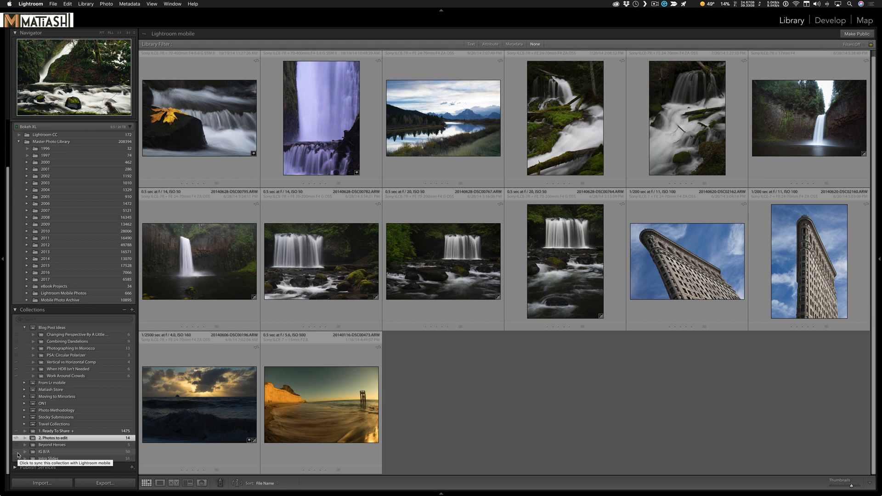
pyautogui.moveTo(38, 353)
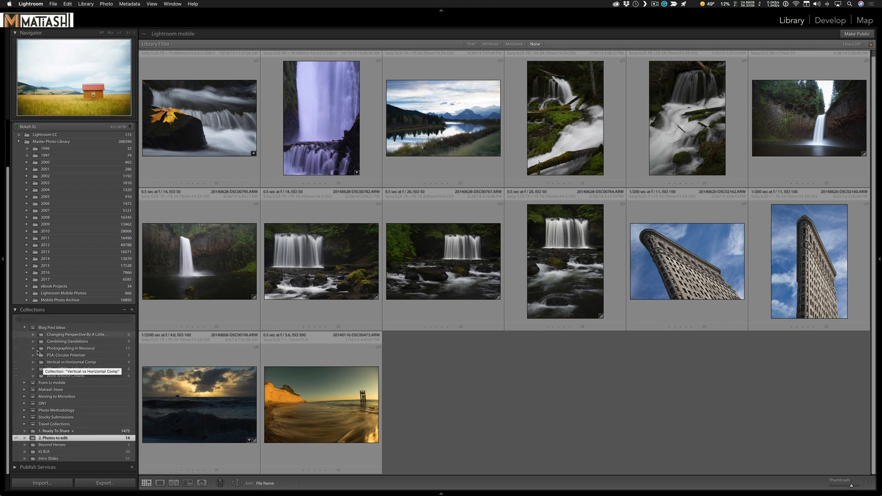
pyautogui.moveTo(71, 456)
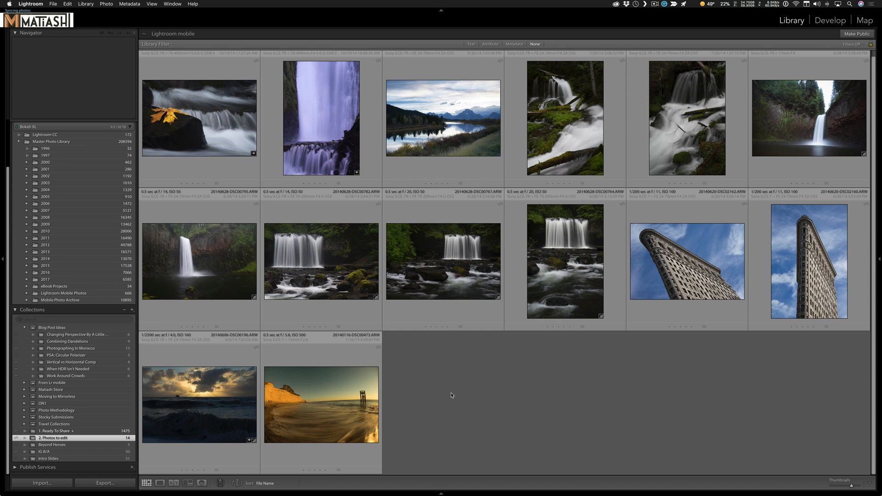
# Open the mossy-rocks waterfall thumbnail in Detail view
pyautogui.click(326, 247)
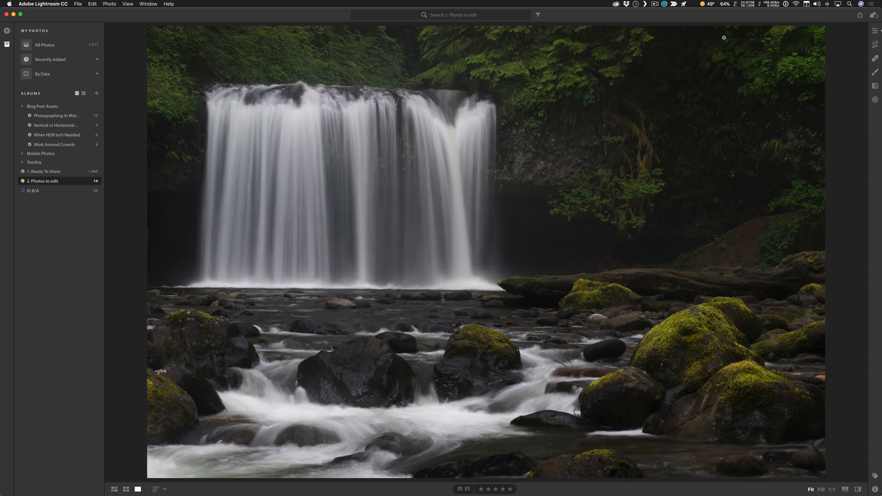
# Raise exposure, contrast, shadows and clarity, and adjust temperature and tint
pyautogui.click(875, 31)
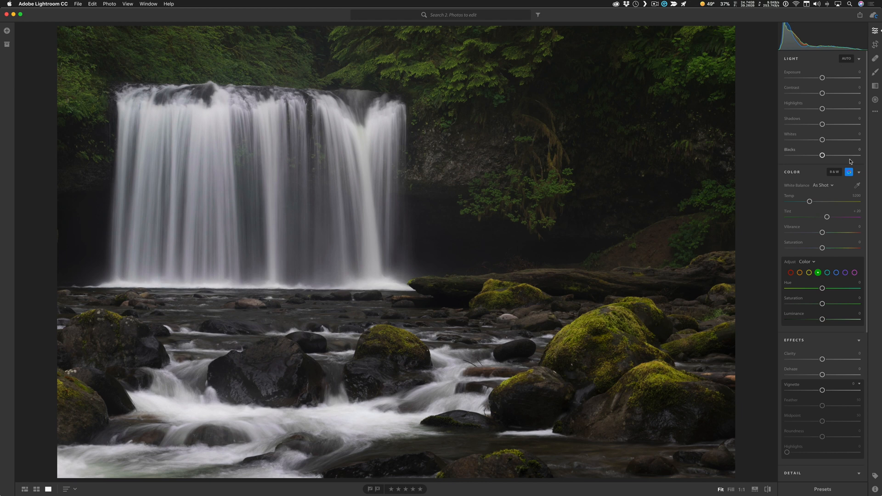
pyautogui.click(858, 185)
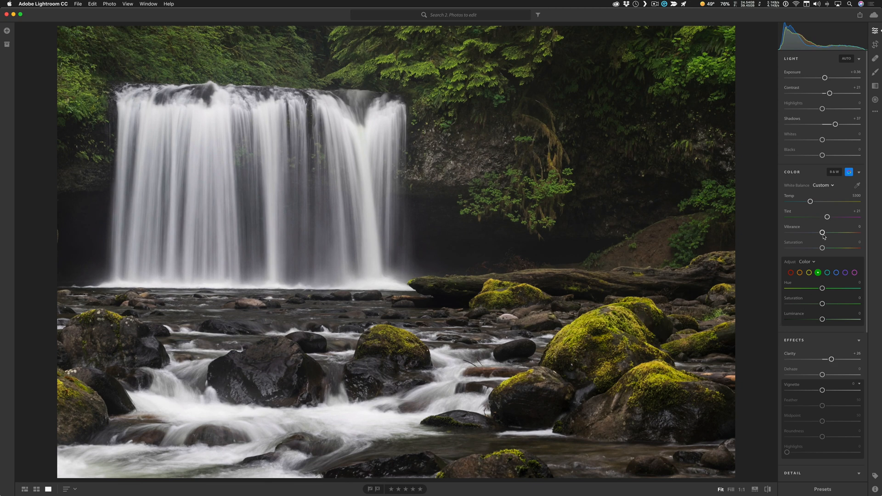
pyautogui.click(876, 45)
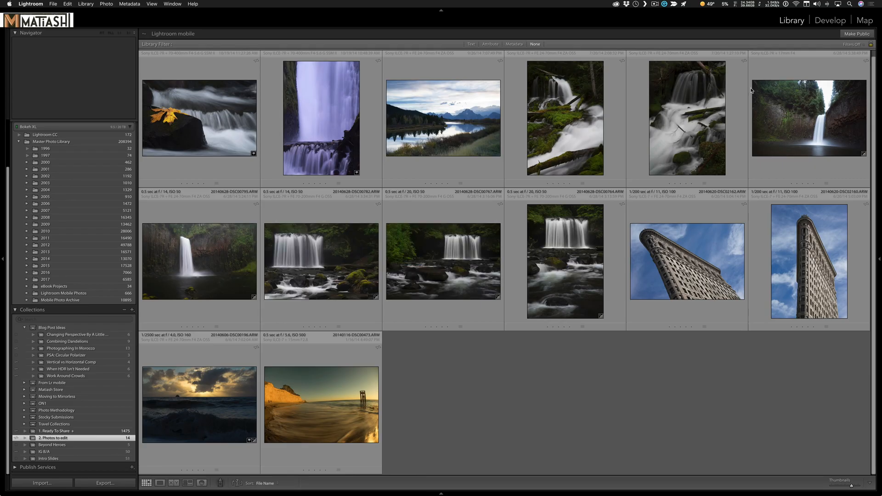
# Select the mossy waterfall thumbnail and review its synced settings in Develop
pyautogui.click(320, 261)
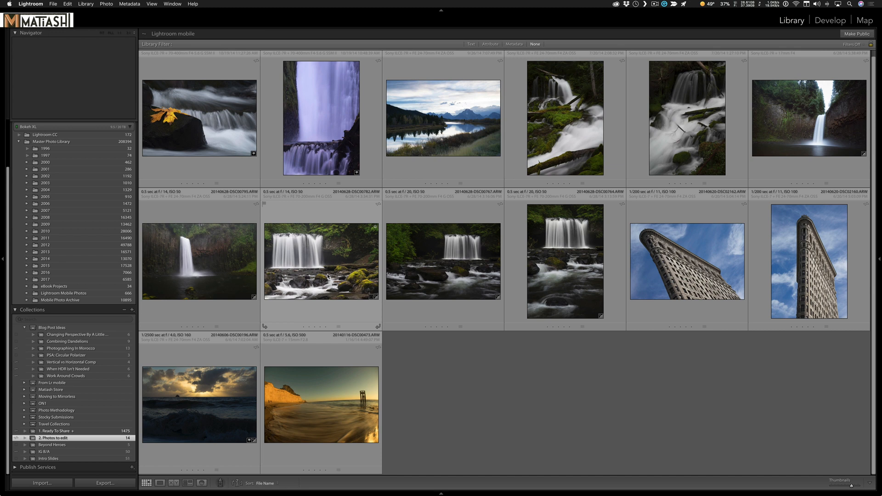
pyautogui.click(321, 261)
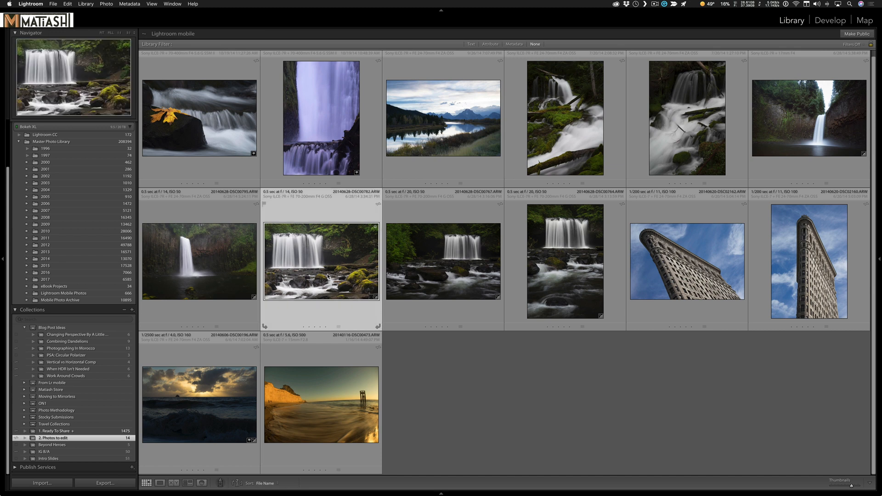
pyautogui.click(830, 20)
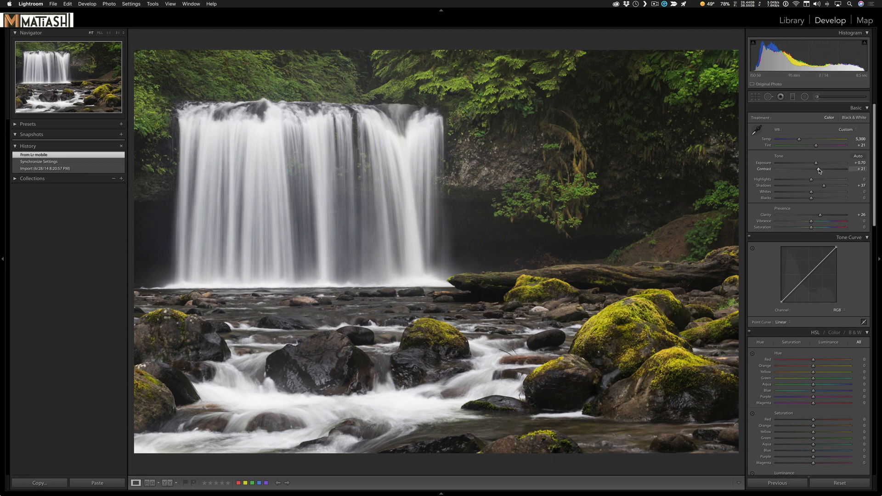
pyautogui.scroll(-3)
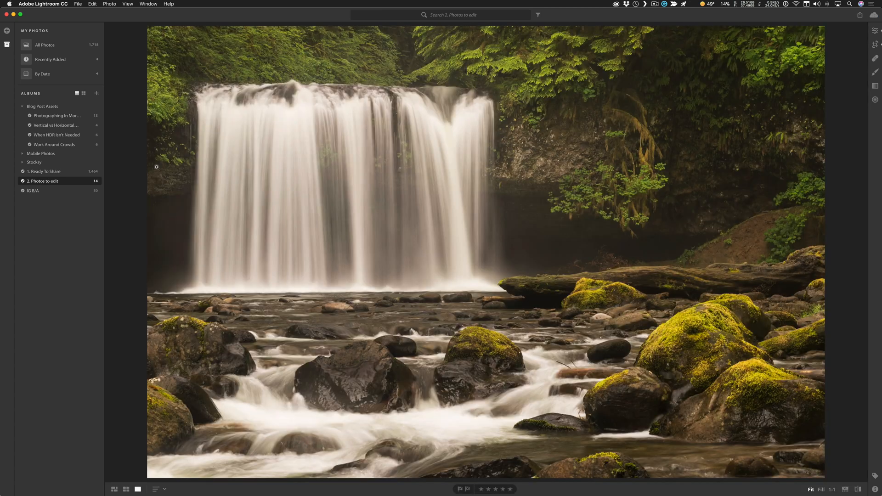
# Sample the falling water with the eyedropper to neutralize the golden white balance
pyautogui.click(876, 31)
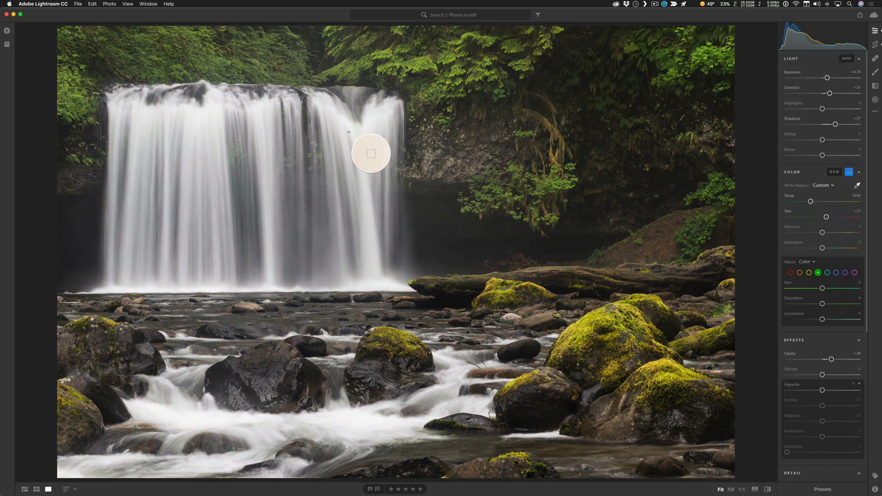
pyautogui.click(35, 489)
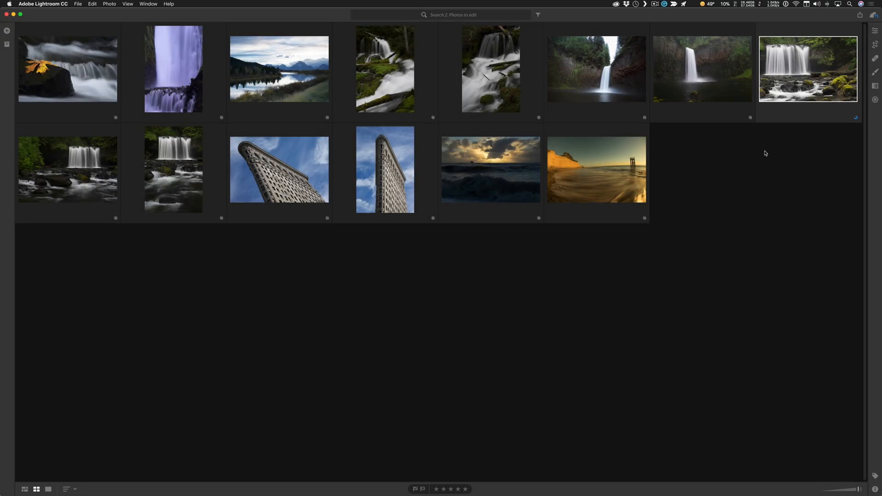
pyautogui.moveTo(849, 125)
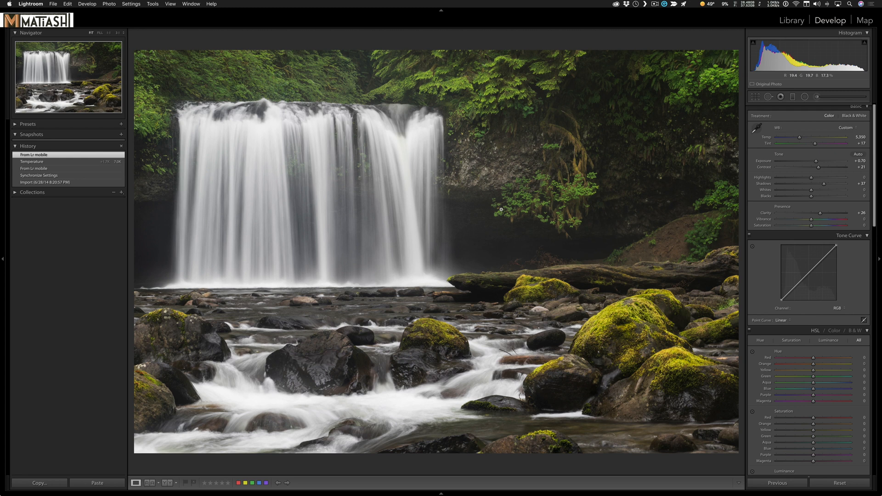
pyautogui.moveTo(825, 267)
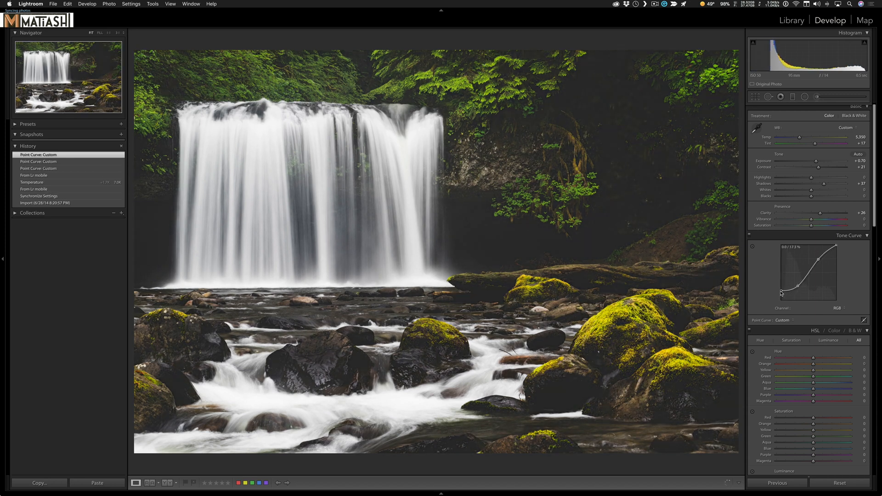
# Scroll the Develop panel toward the Point Curve and Split Toning controls
pyautogui.scroll(-3)
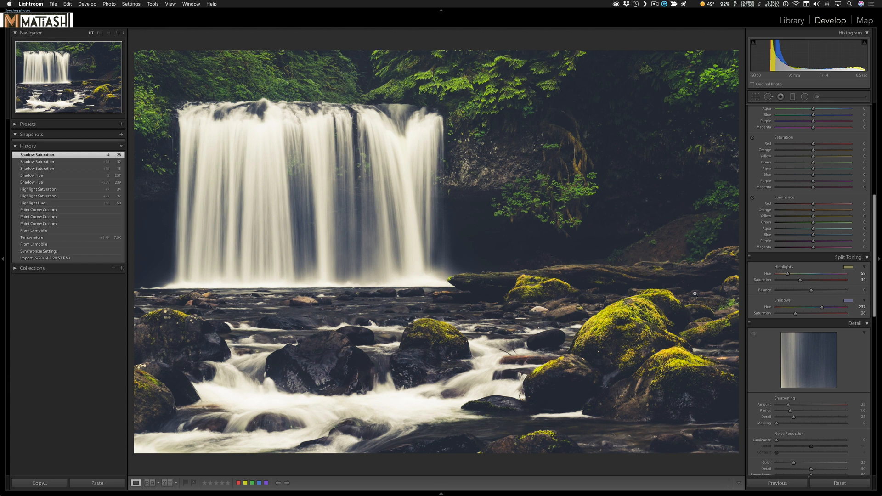
pyautogui.moveTo(662, 289)
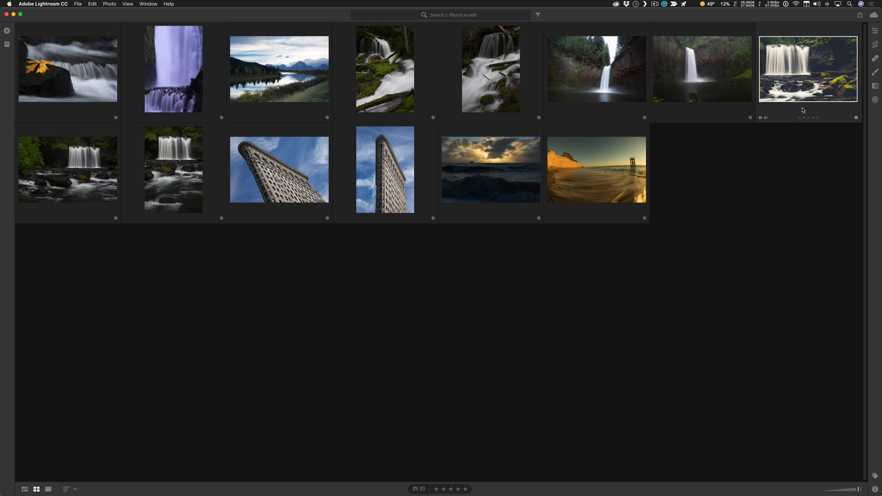
# Open the waterfall photo large and scroll its Edit panel to check synced adjustments
pyautogui.doubleClick(807, 69)
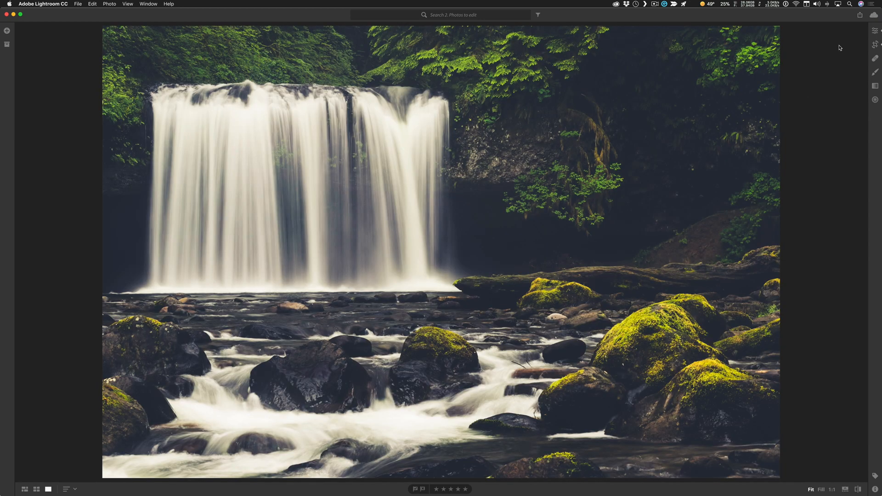
pyautogui.click(876, 30)
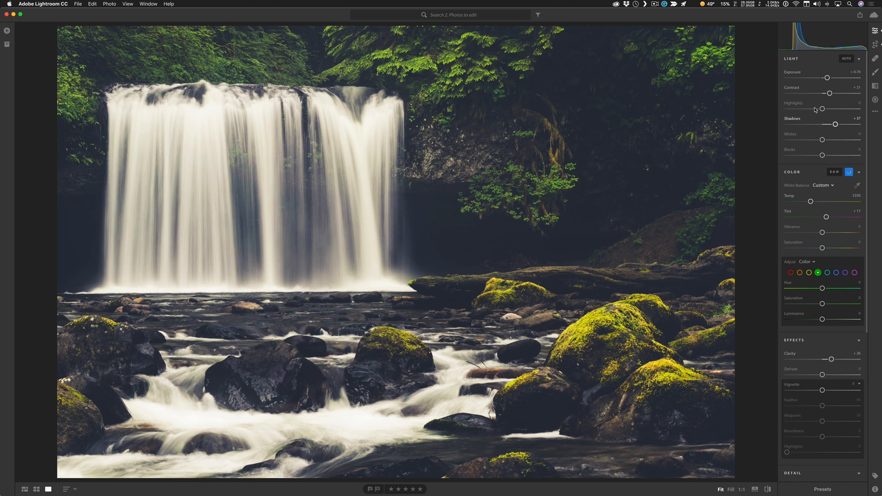
pyautogui.scroll(-3)
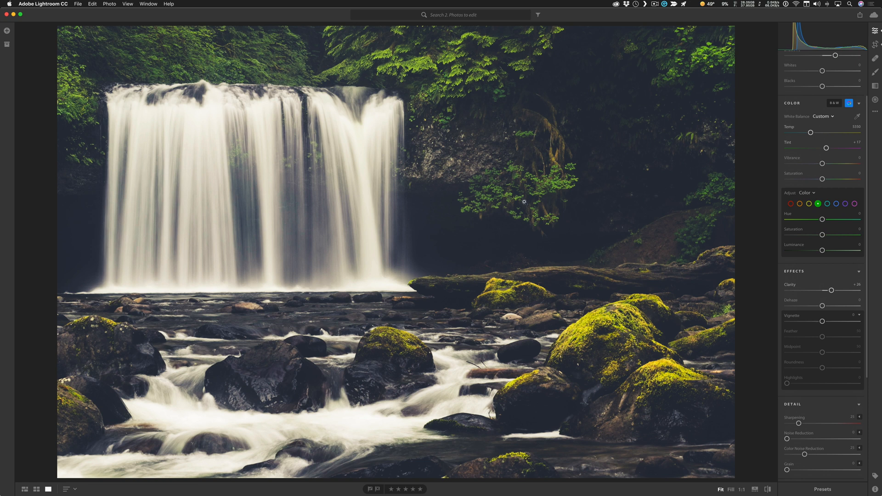
pyautogui.moveTo(443, 237)
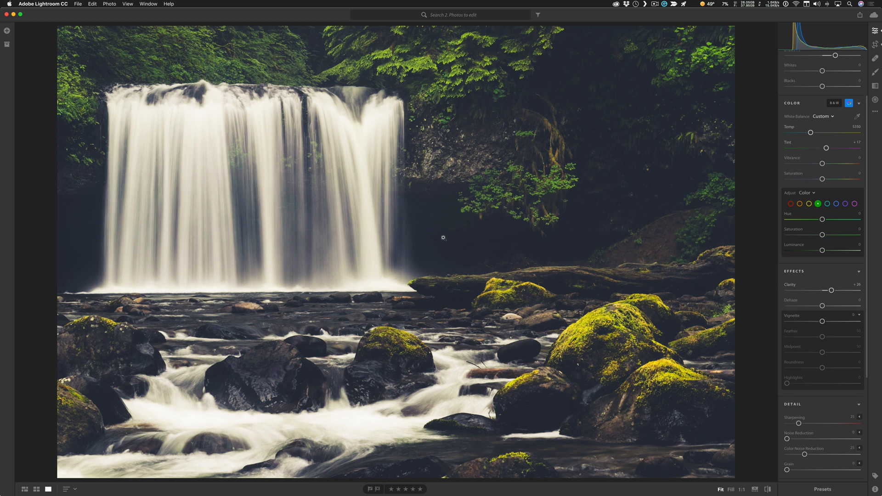
pyautogui.moveTo(16, 48)
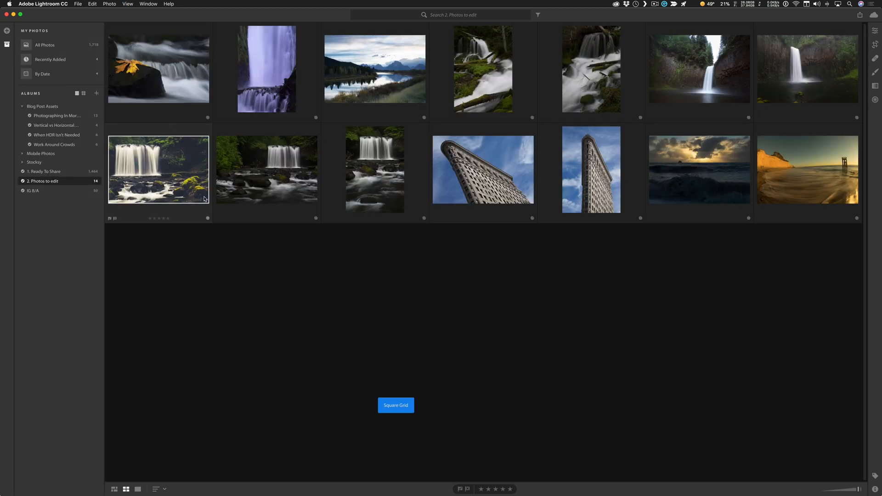
pyautogui.moveTo(67, 175)
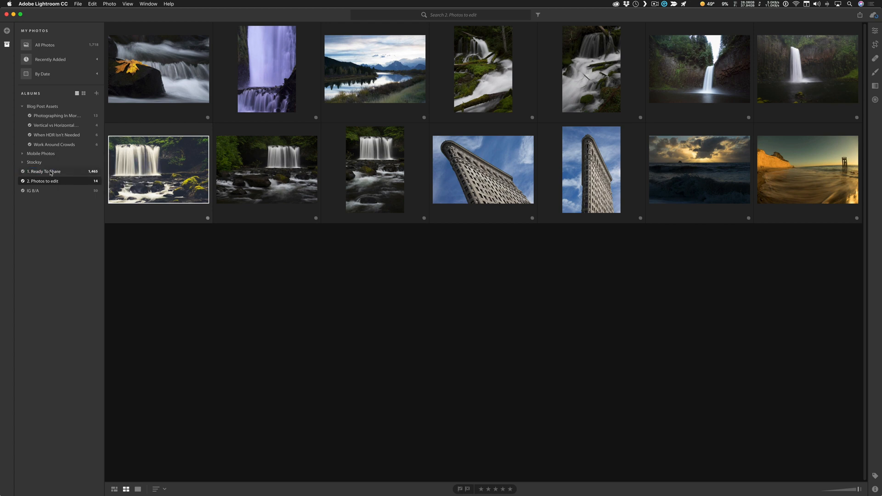
# Remove the waterfall photo from the album, confirm, then return to Classic's collection grid
pyautogui.rightClick(158, 170)
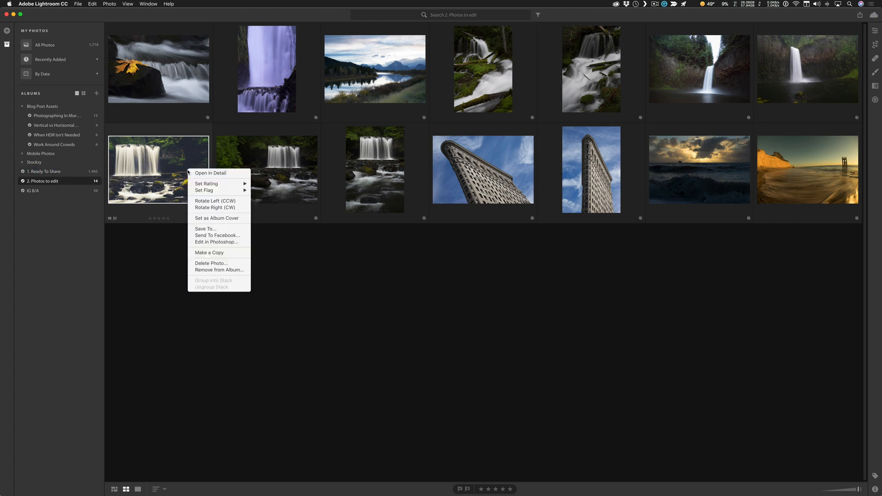
pyautogui.moveTo(218, 270)
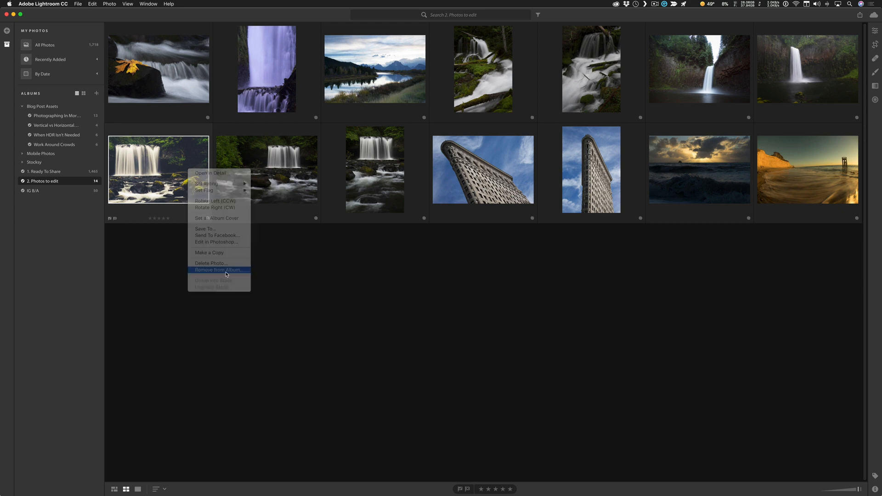
pyautogui.click(219, 270)
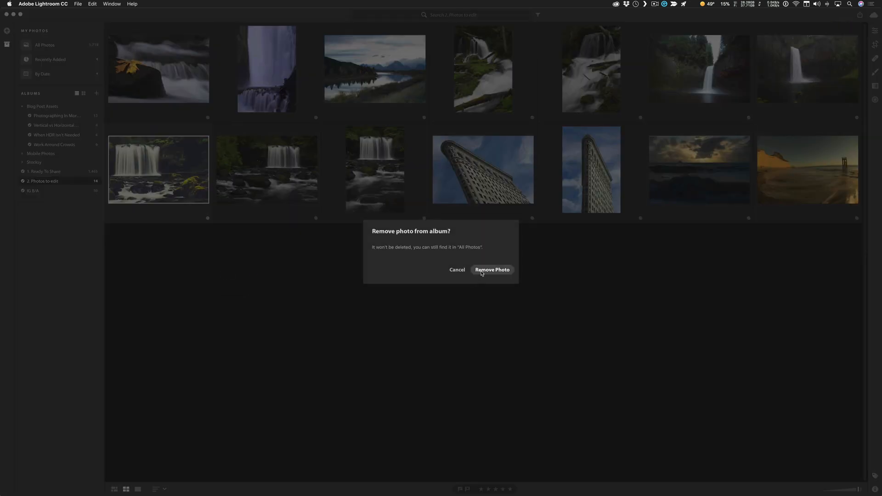
pyautogui.click(492, 269)
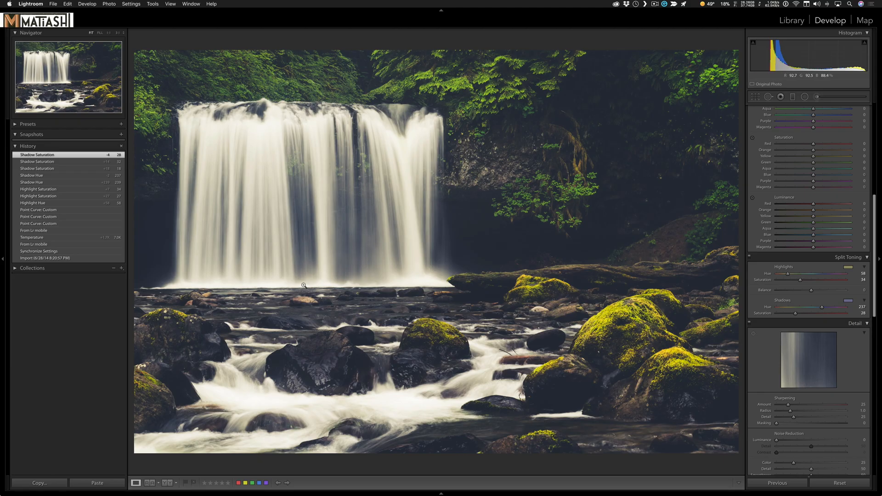
pyautogui.click(791, 20)
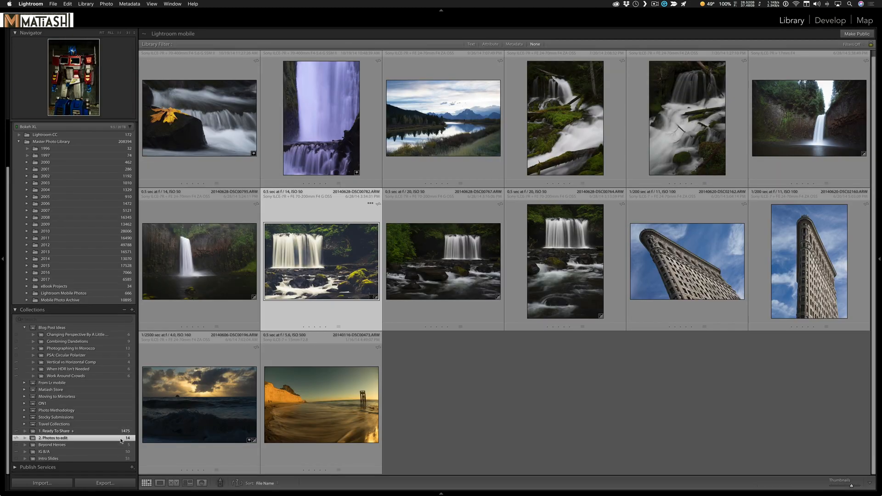